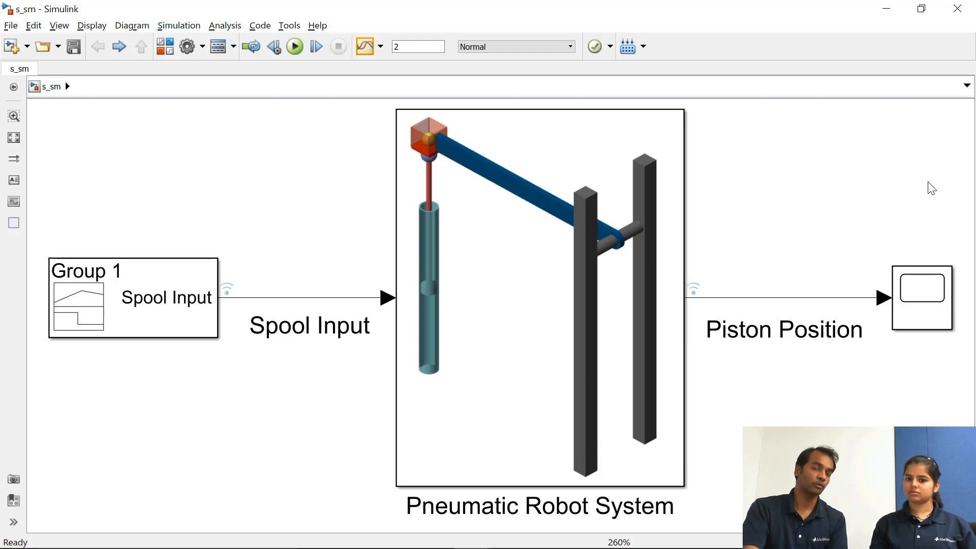
mouse_move(919, 160)
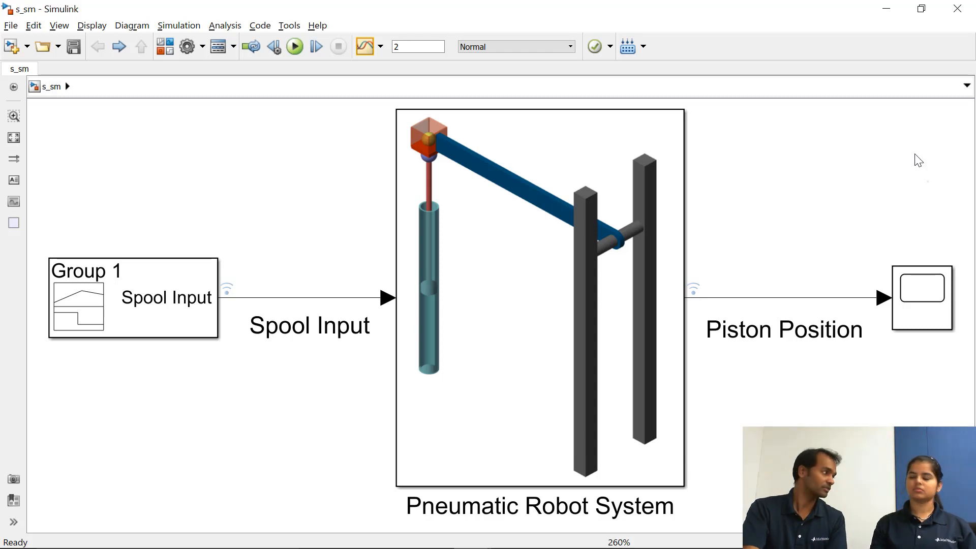
Open the Pneumatic Robot System subsystem to reveal its actuation circuit and throwing mechanism
click(449, 337)
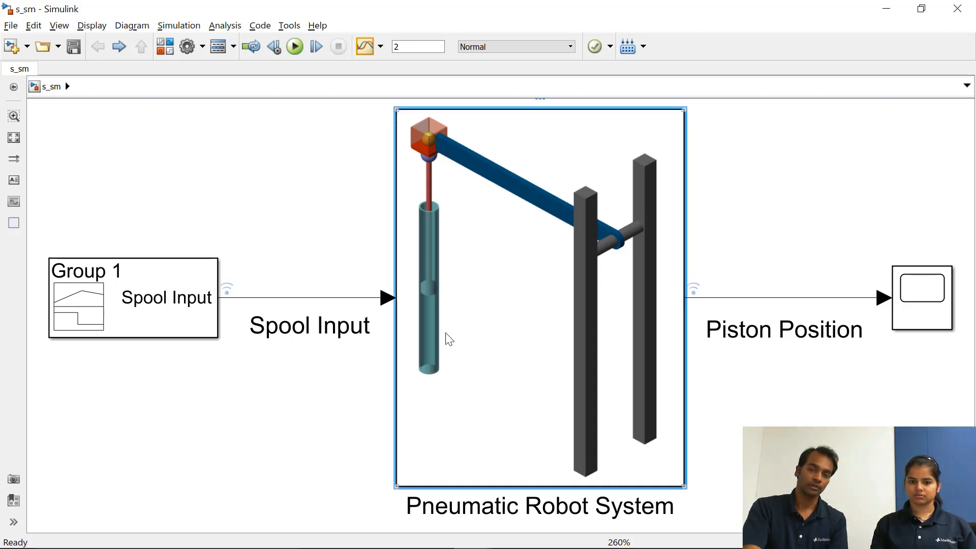
double_click(540, 299)
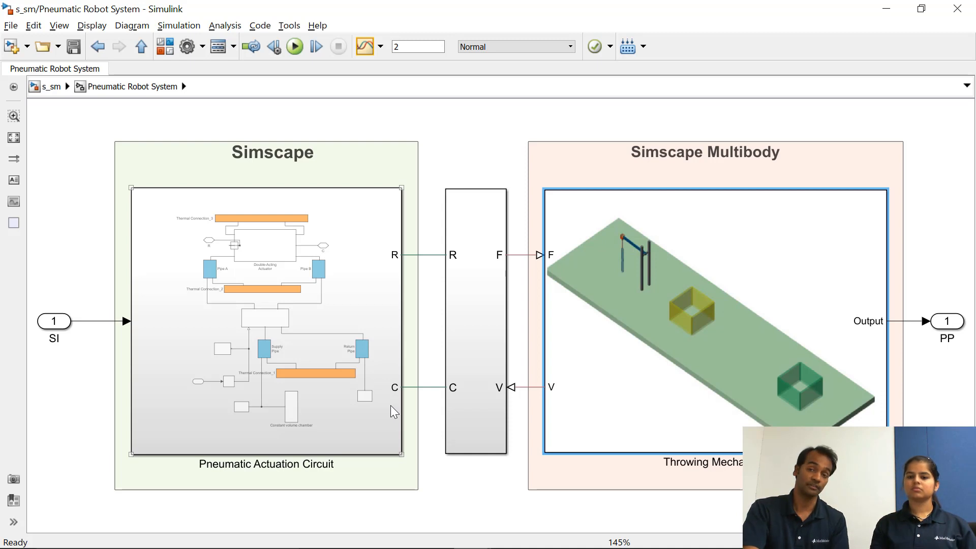
Explore the Pneumatic Actuation Circuit, fit it to view, and return via the breadcrumb to the Simscape Interface
double_click(266, 312)
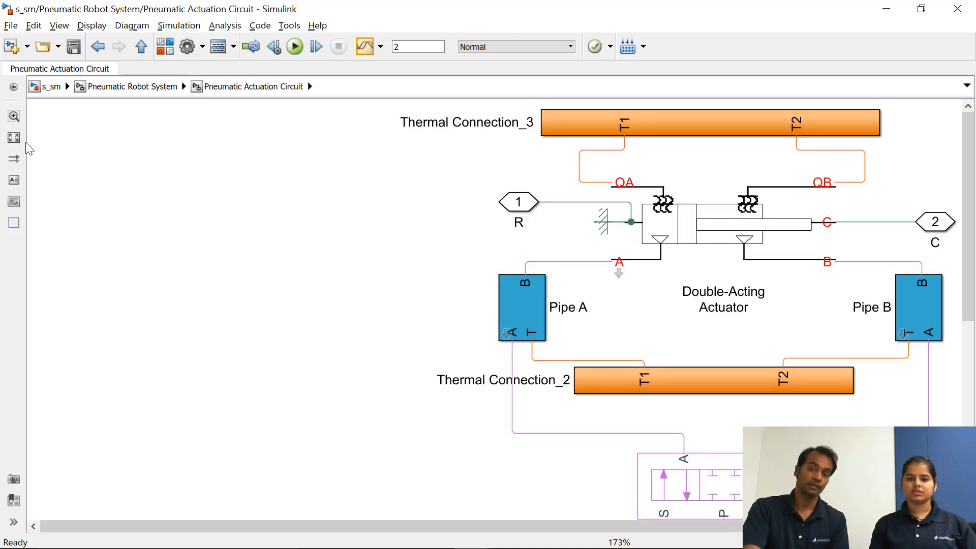
click(13, 137)
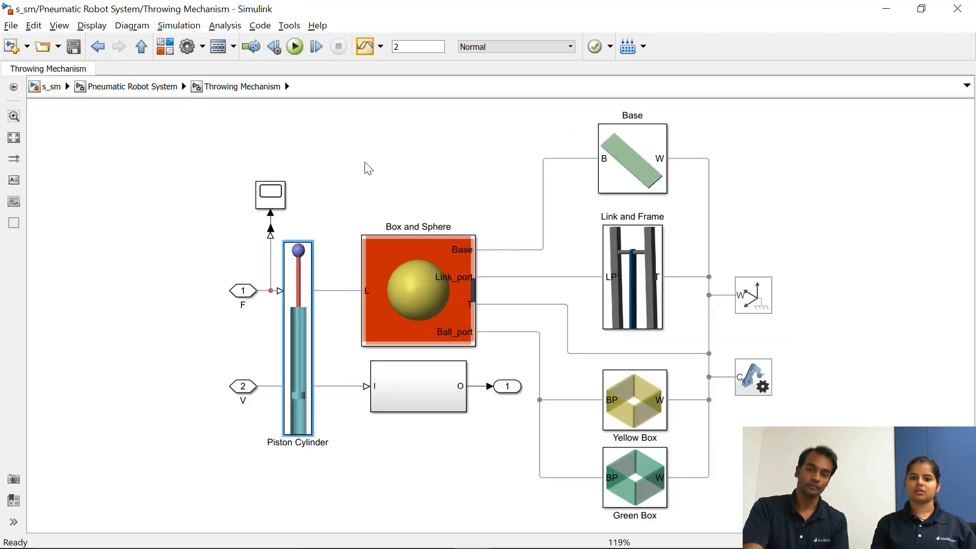
mouse_move(131, 129)
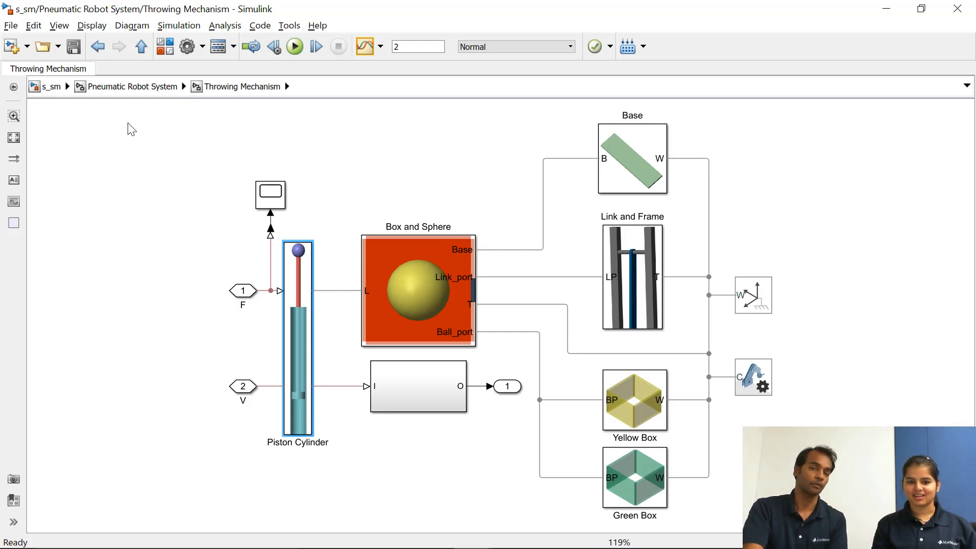
click(97, 46)
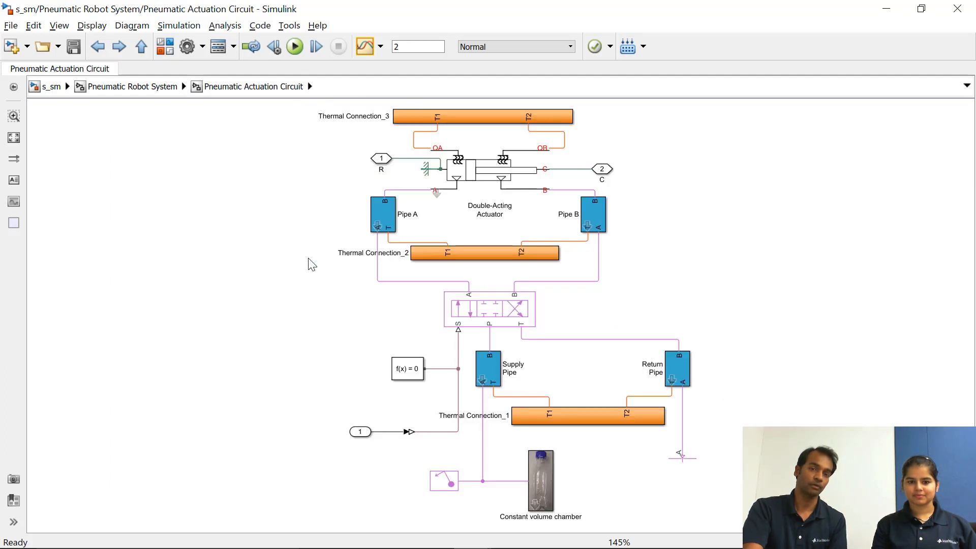
click(553, 168)
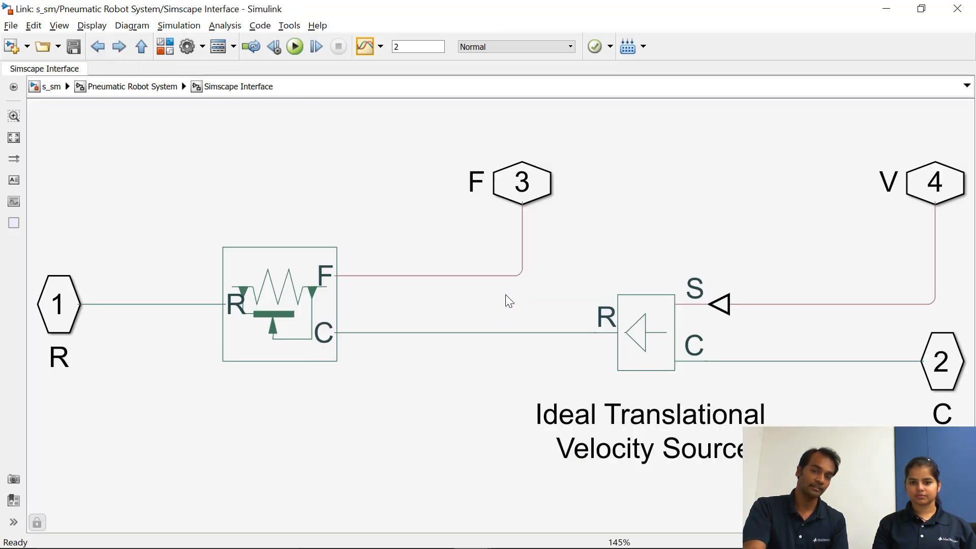
Highlight the Ideal Force Sensor, inspect the Piston Cylinder internals, then go up to Throwing Mechanism
click(279, 303)
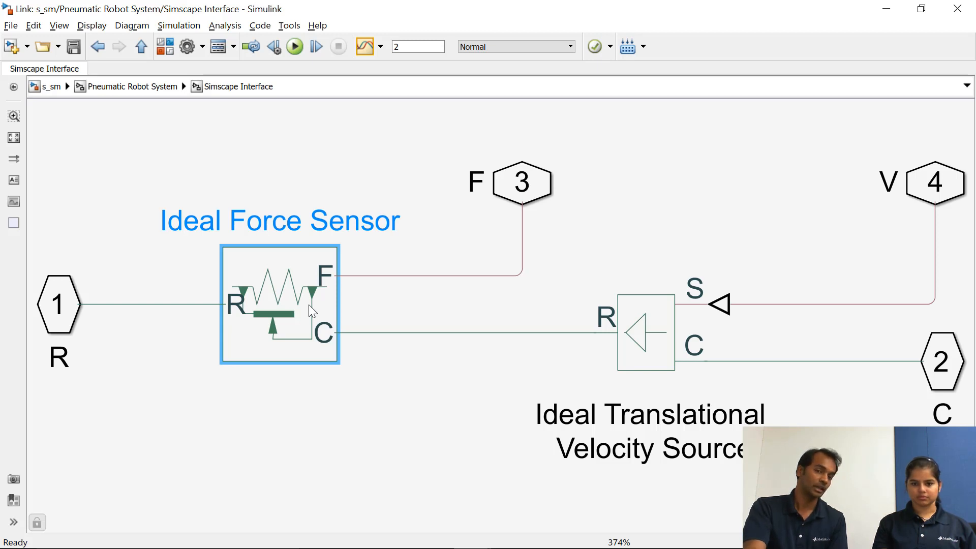
click(98, 45)
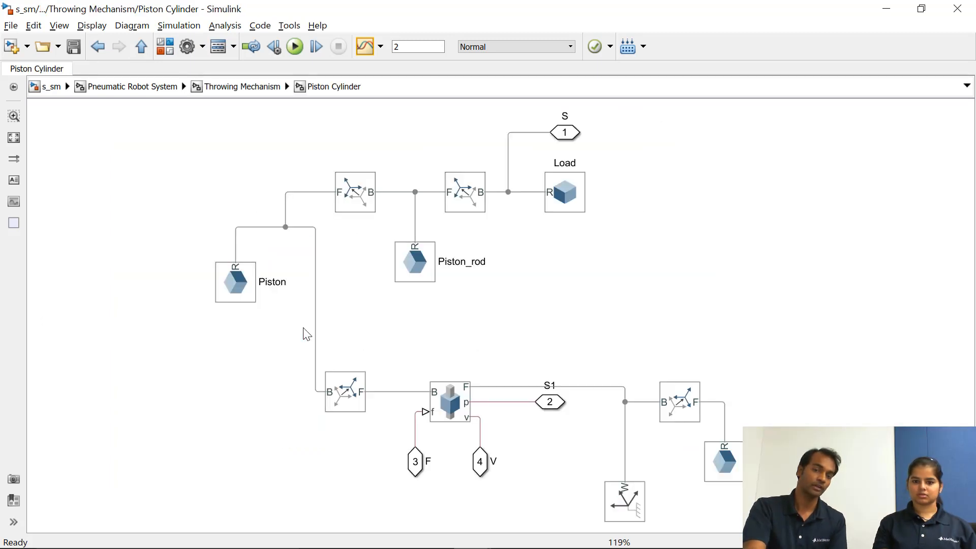
click(449, 402)
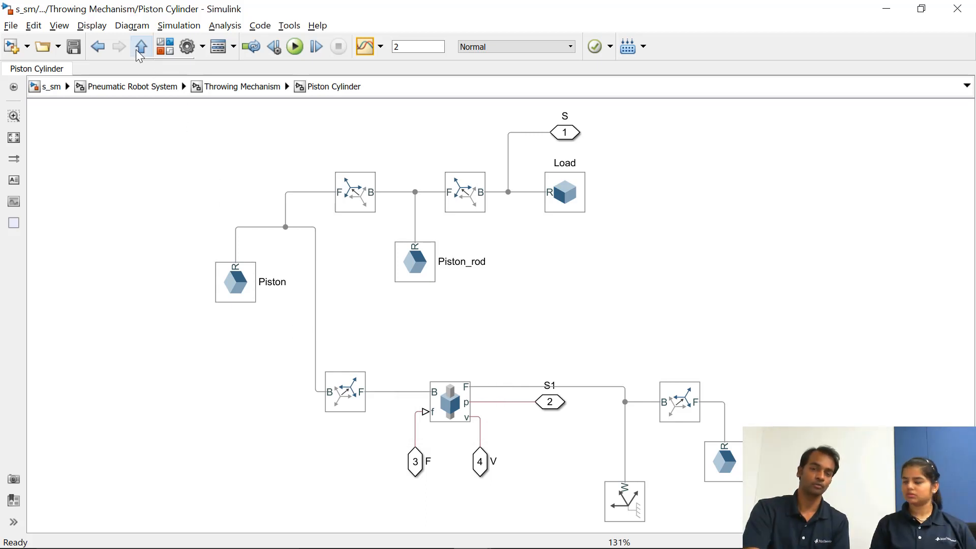
click(140, 46)
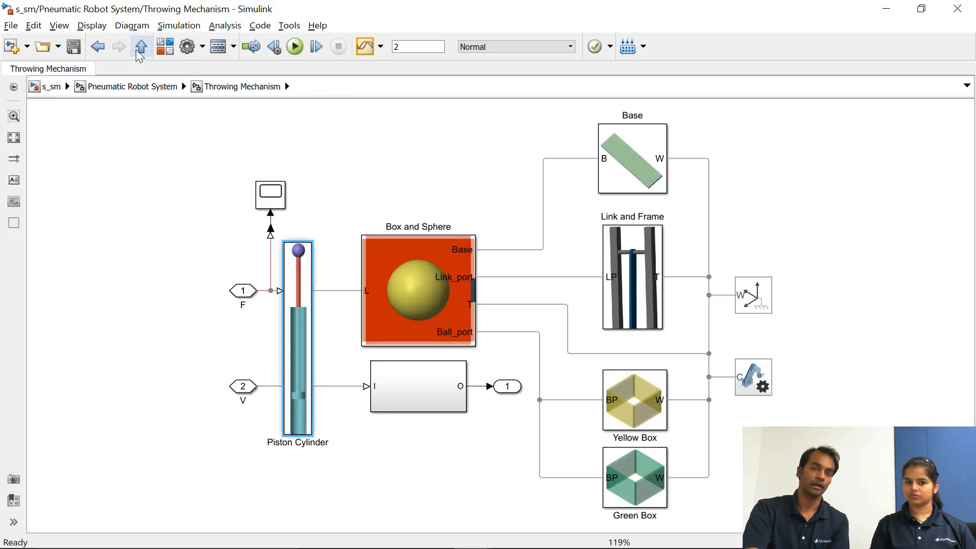
mouse_move(140, 46)
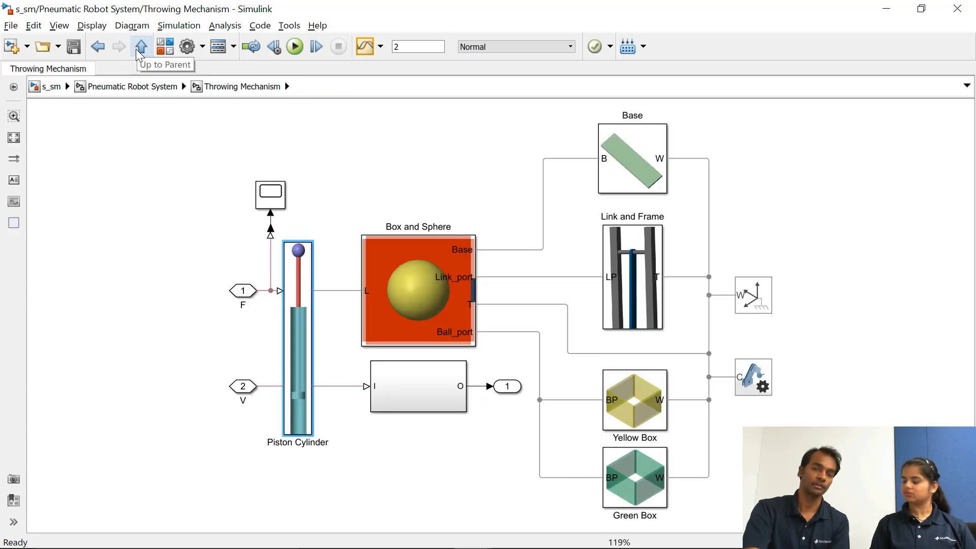
Return to the top-level model, run the simulation and replay the 3D throwing animation in Mechanics Explorer
click(141, 46)
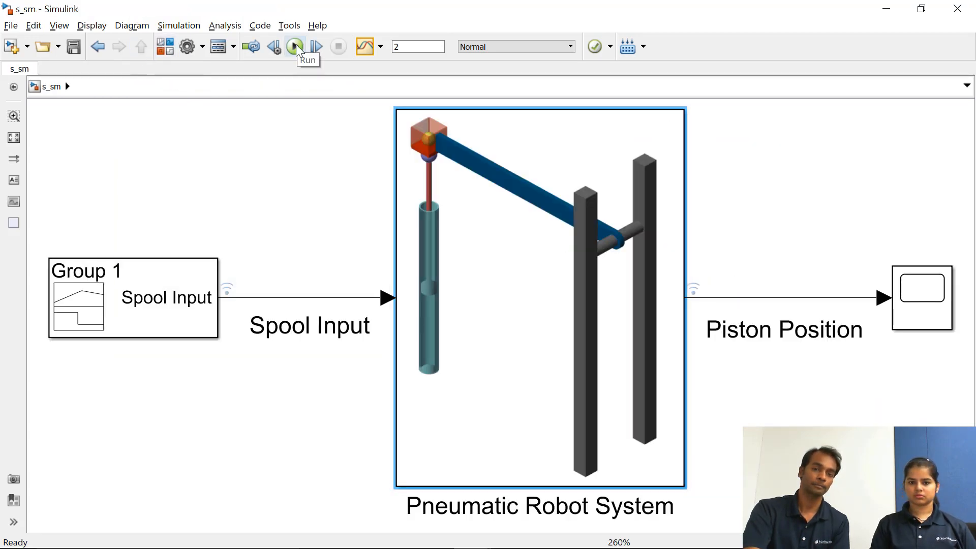
click(295, 45)
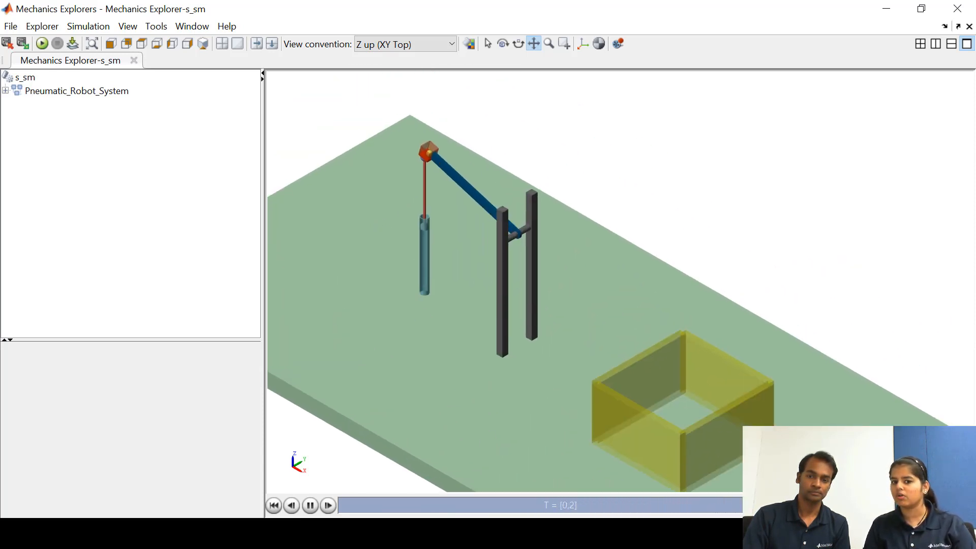
click(309, 505)
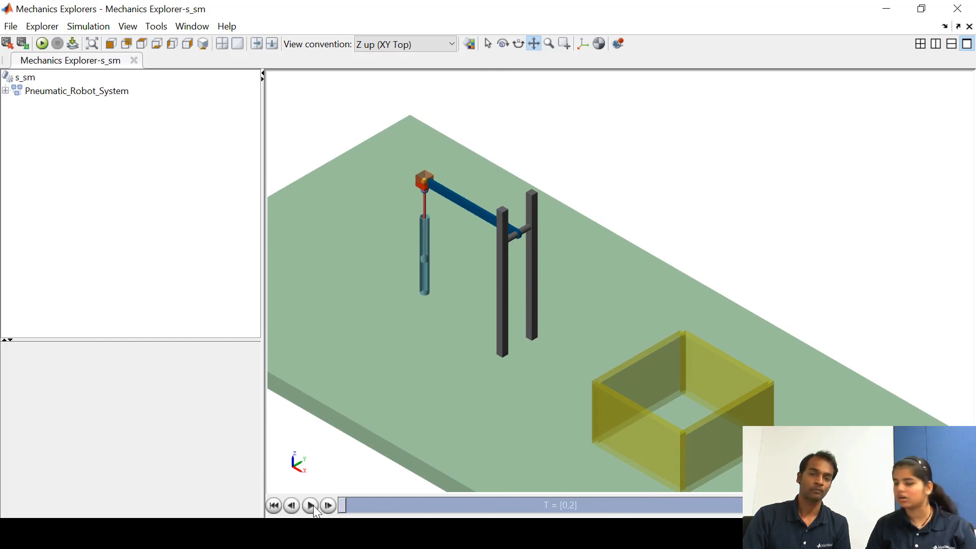
click(310, 505)
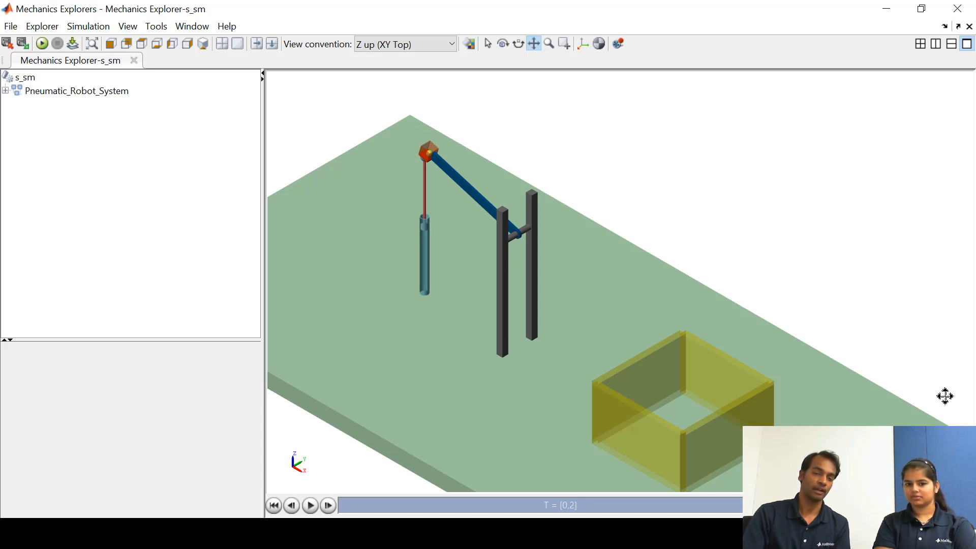
mouse_move(751, 420)
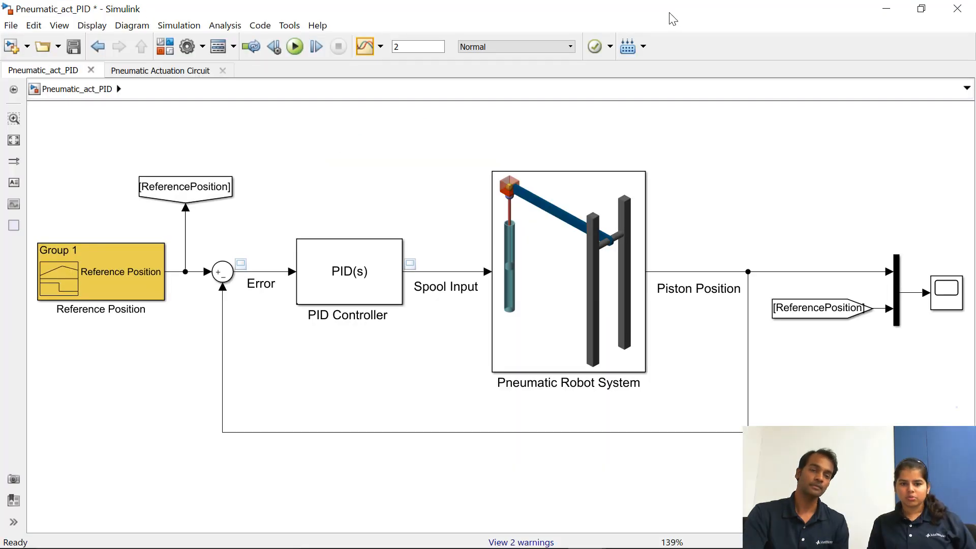
mouse_move(45, 312)
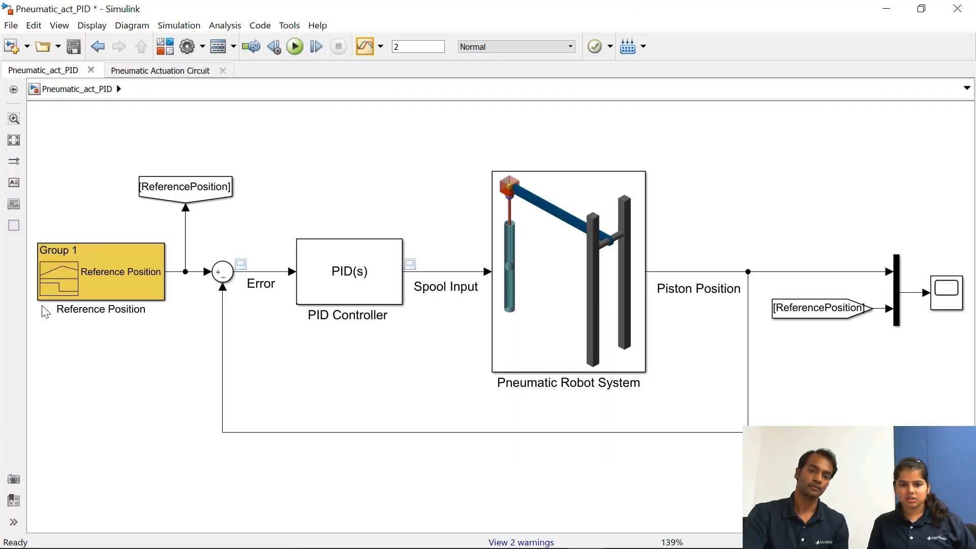
double_click(100, 274)
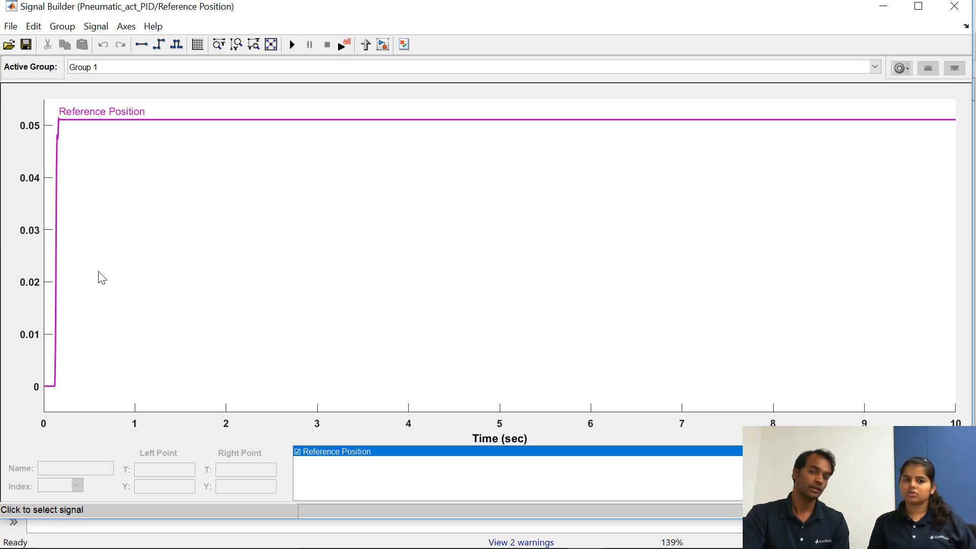
mouse_move(209, 238)
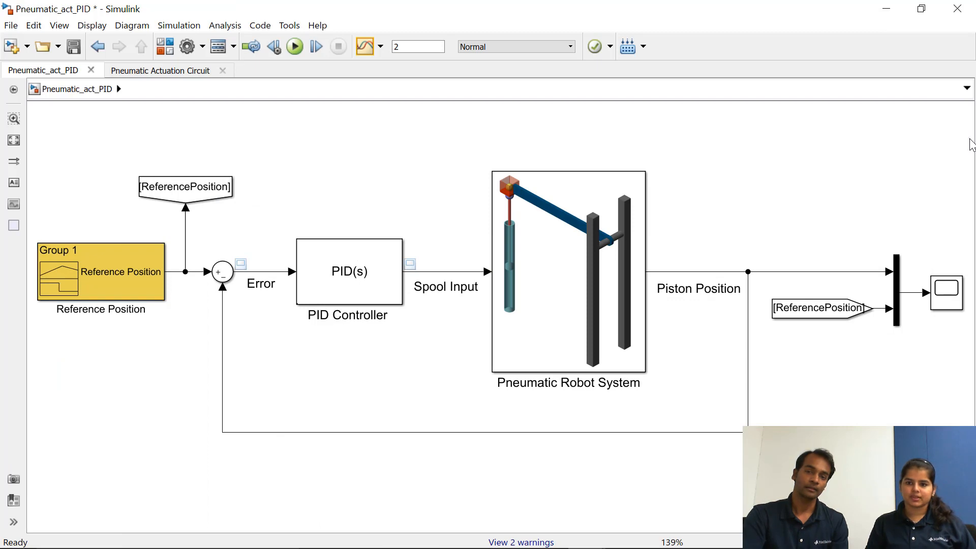
click(349, 271)
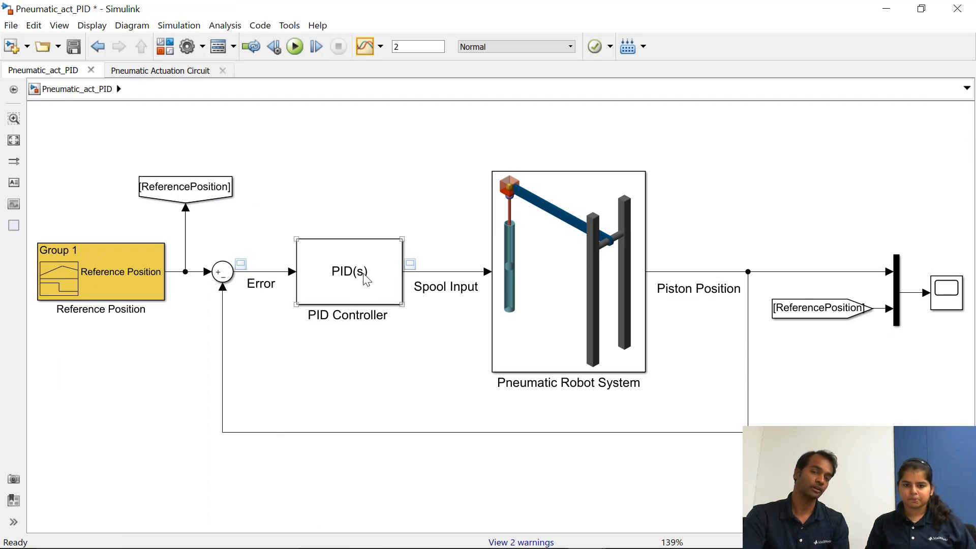
double_click(347, 273)
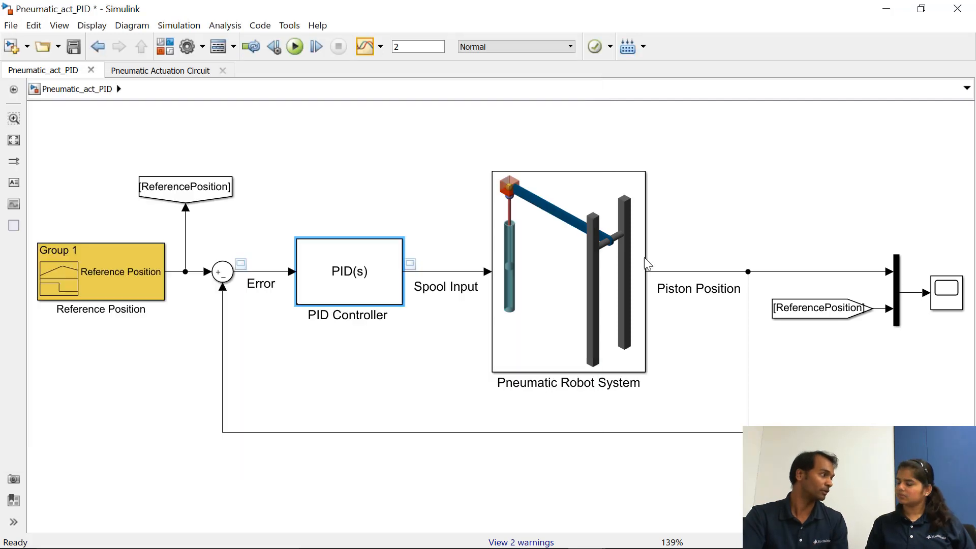
double_click(568, 270)
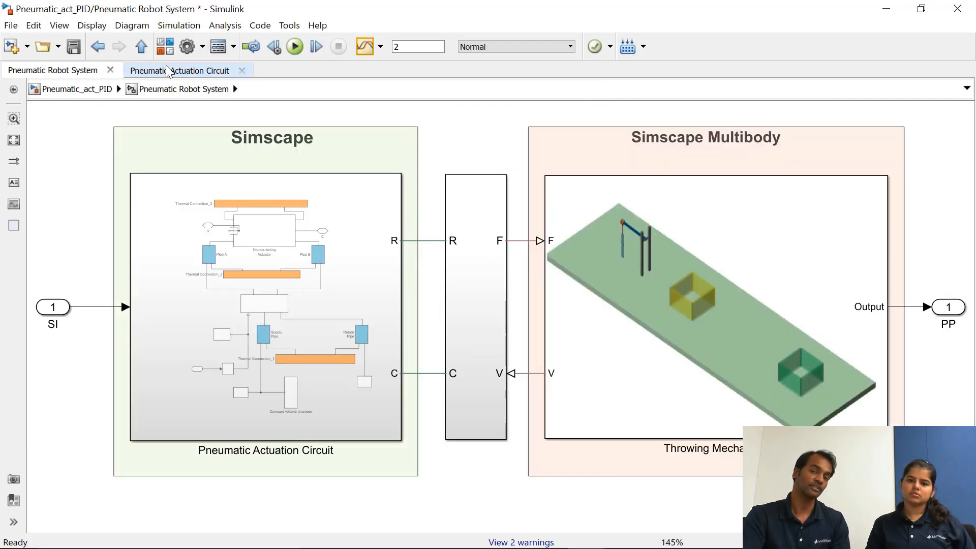
click(141, 46)
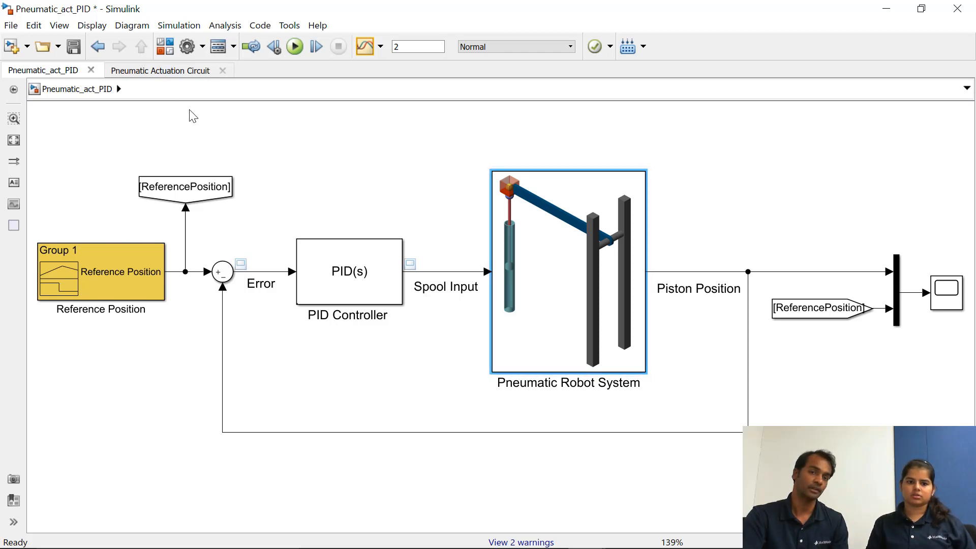
click(108, 367)
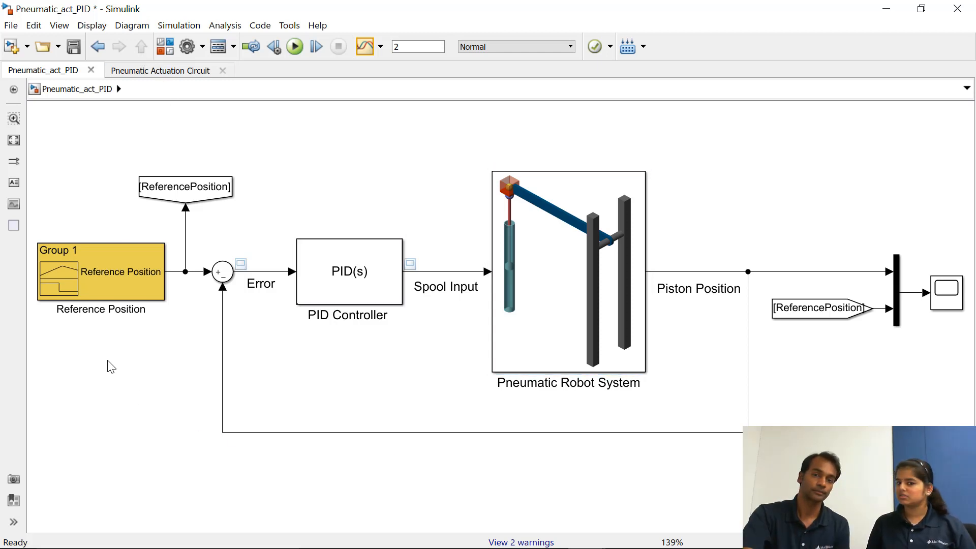
mouse_move(295, 46)
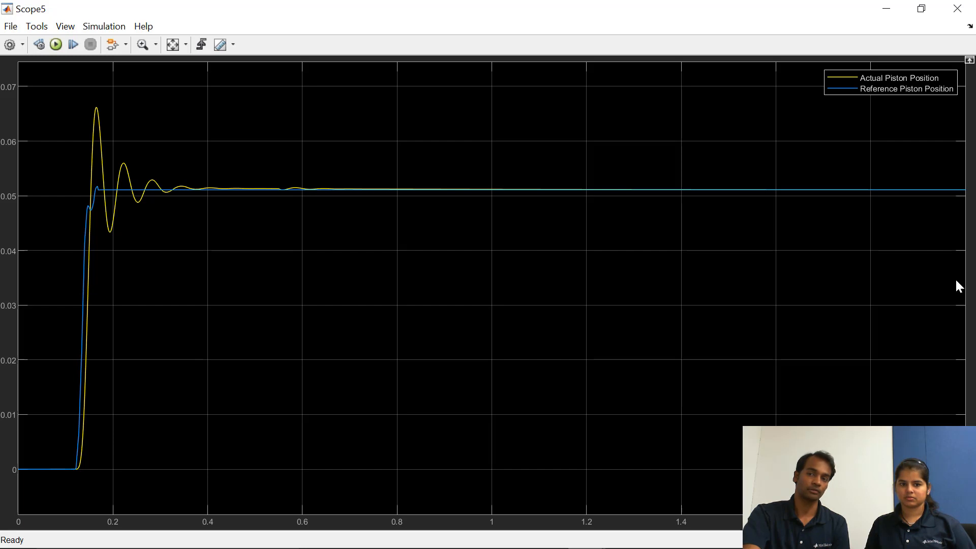
mouse_move(956, 273)
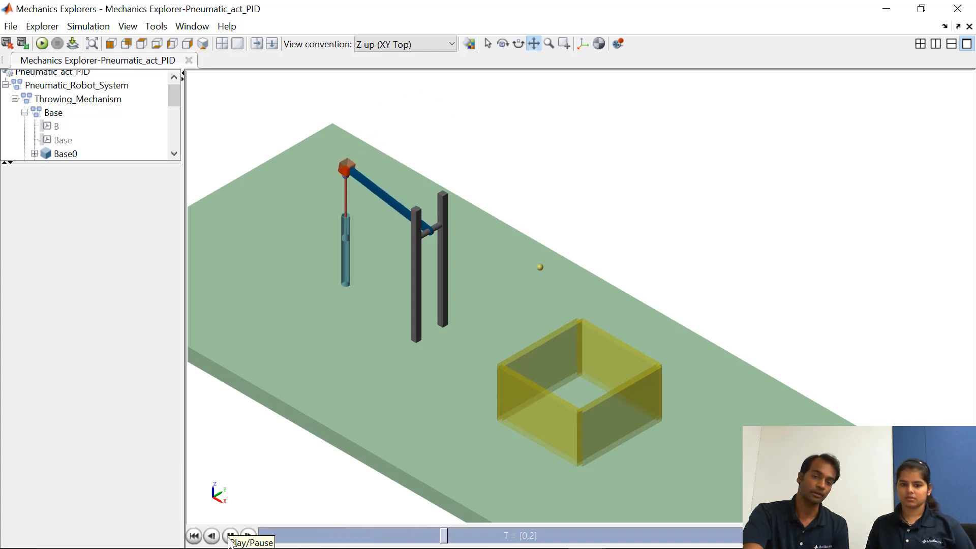
Zoom into the early piston-position oscillation on Scope5 and replay the ball landing in the yellow box
click(231, 536)
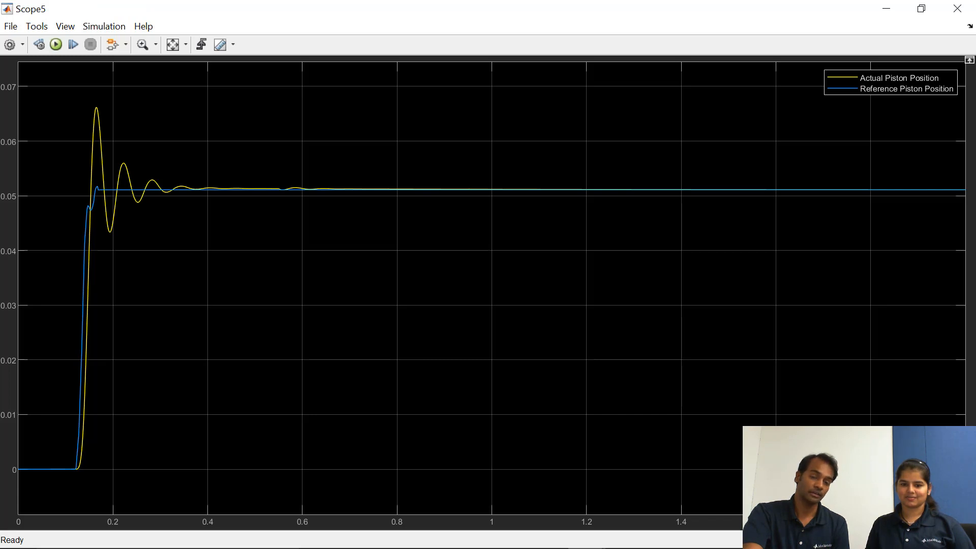
click(142, 44)
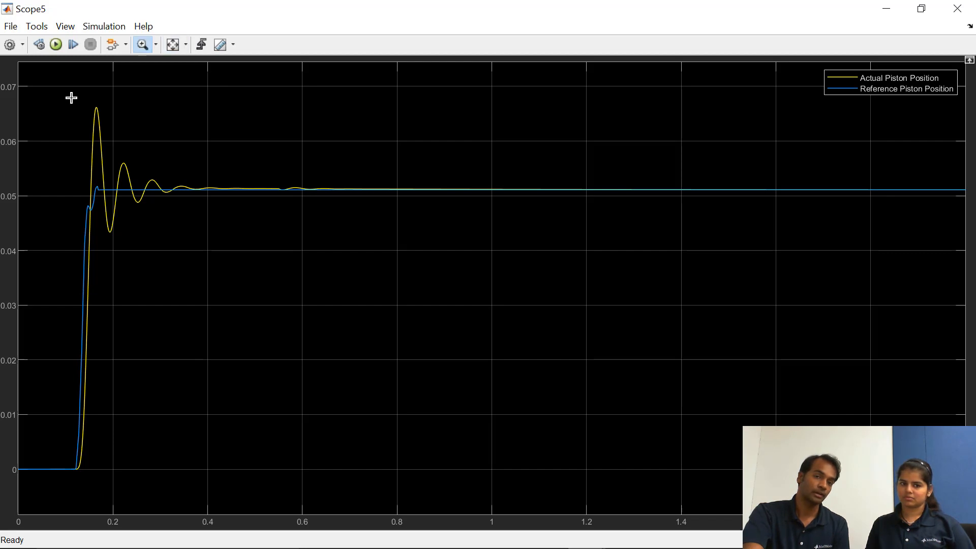
drag(71, 98, 251, 293)
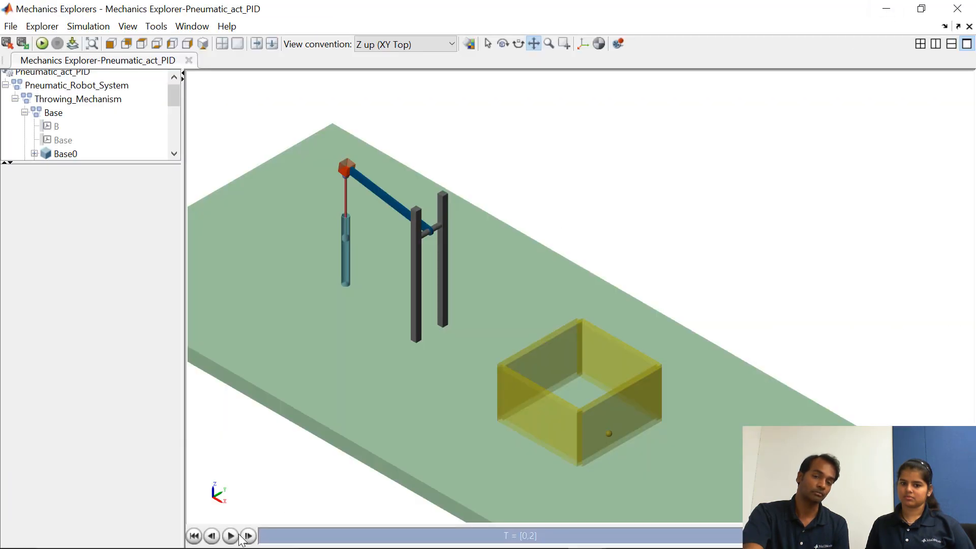
click(230, 536)
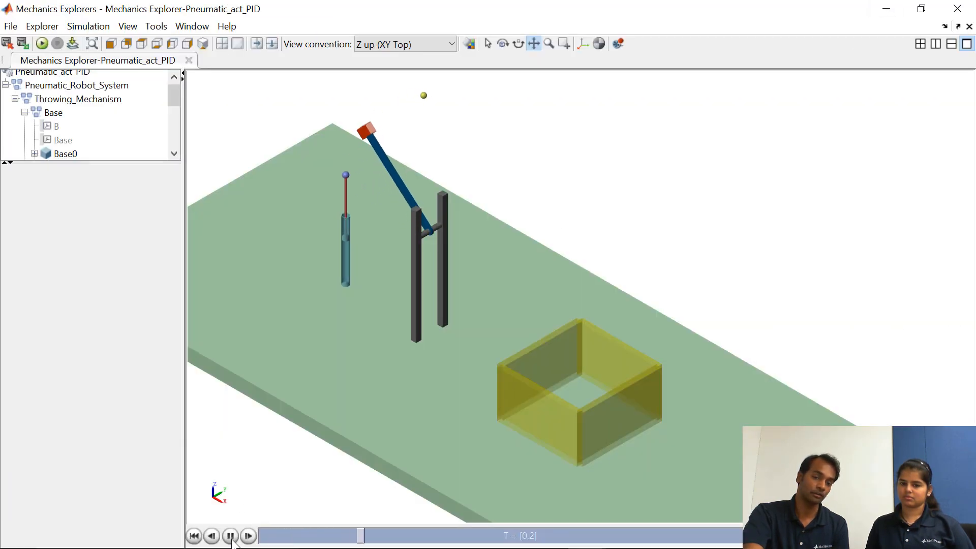